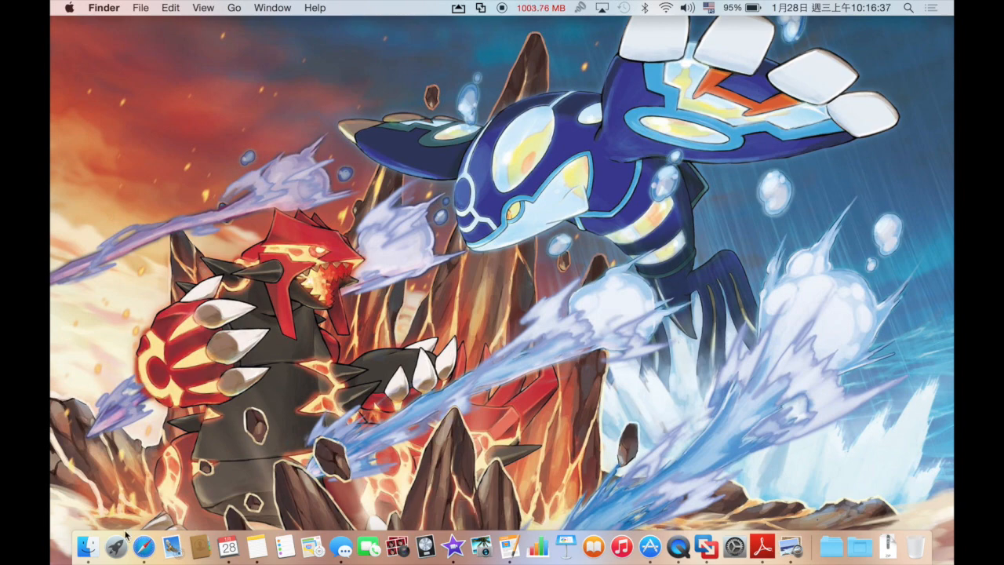
# Bring Safari forward and scroll to the injection thread's instructions section.
pyautogui.click(116, 546)
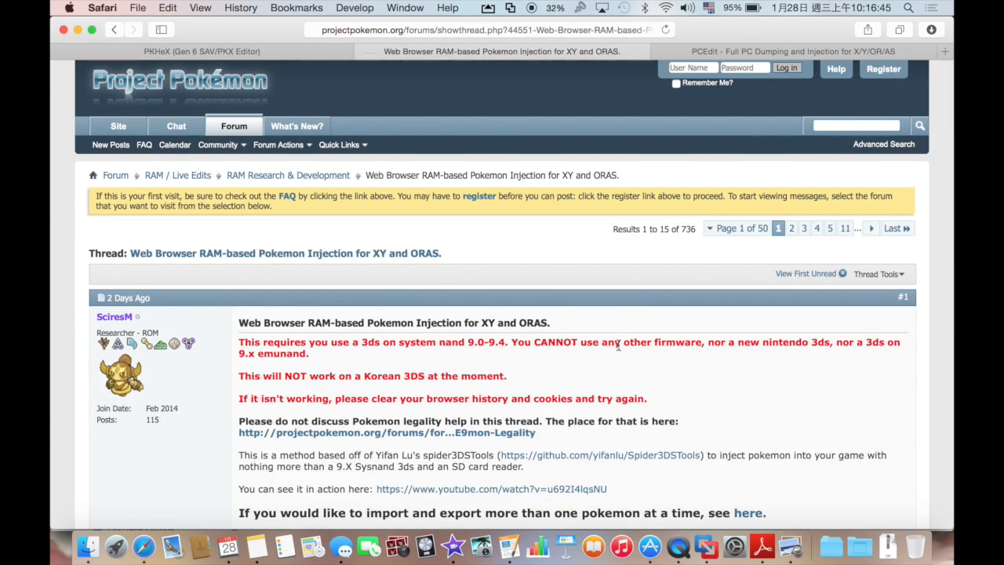
pyautogui.scroll(-3)
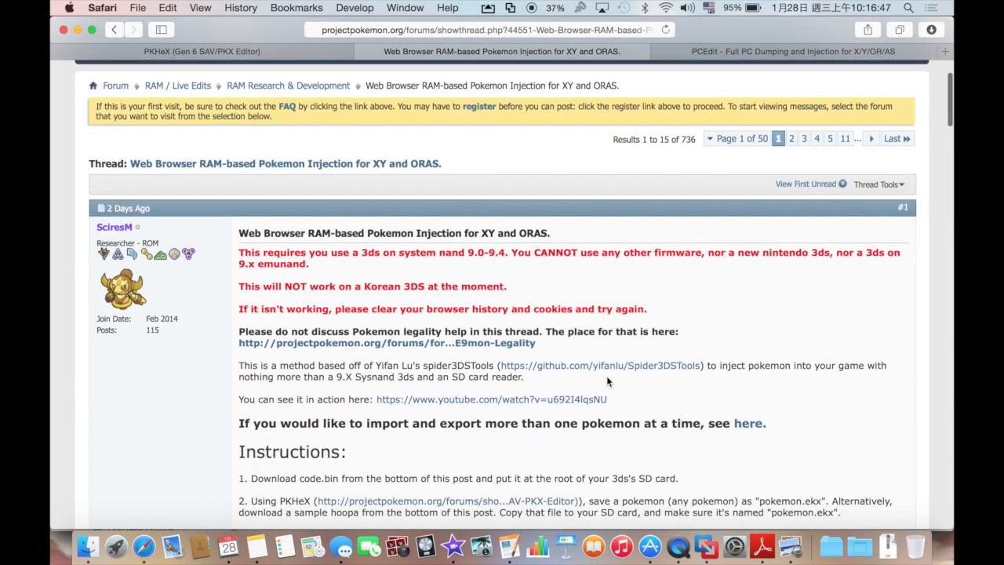
pyautogui.scroll(-3)
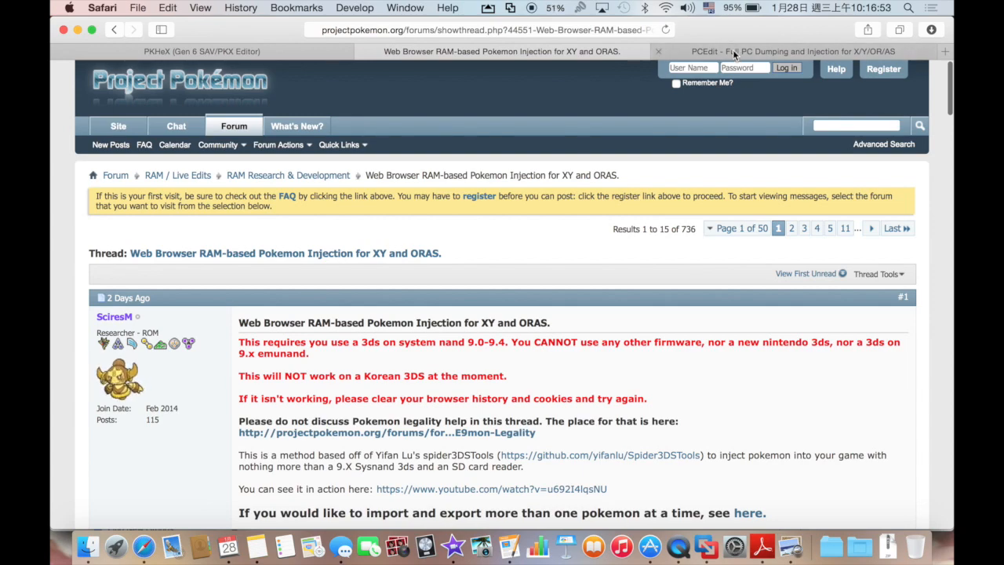
# Read through the PCEdit Full PC Dumping and Injection thread's first post.
pyautogui.click(792, 51)
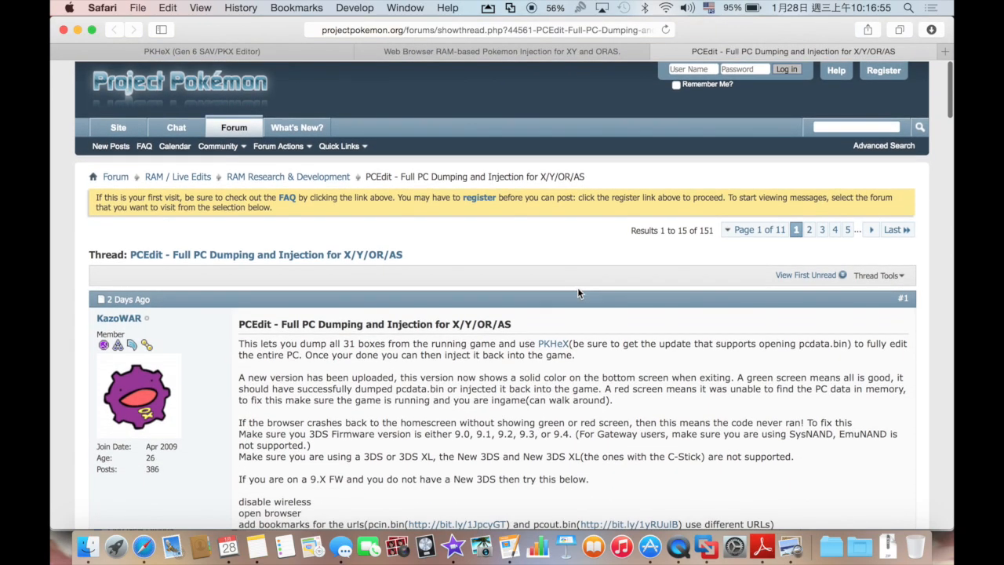
pyautogui.scroll(-3)
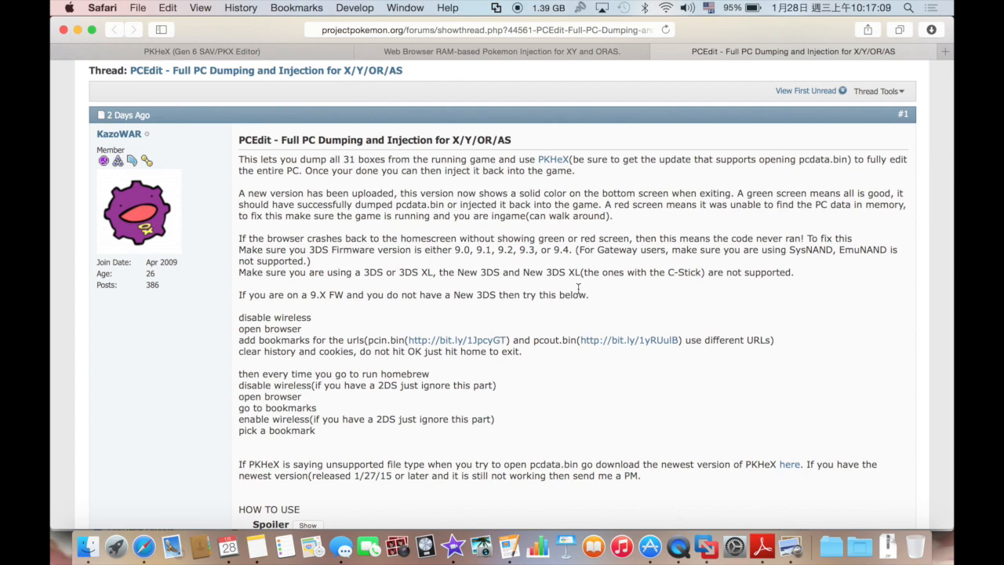
pyautogui.moveTo(585, 285)
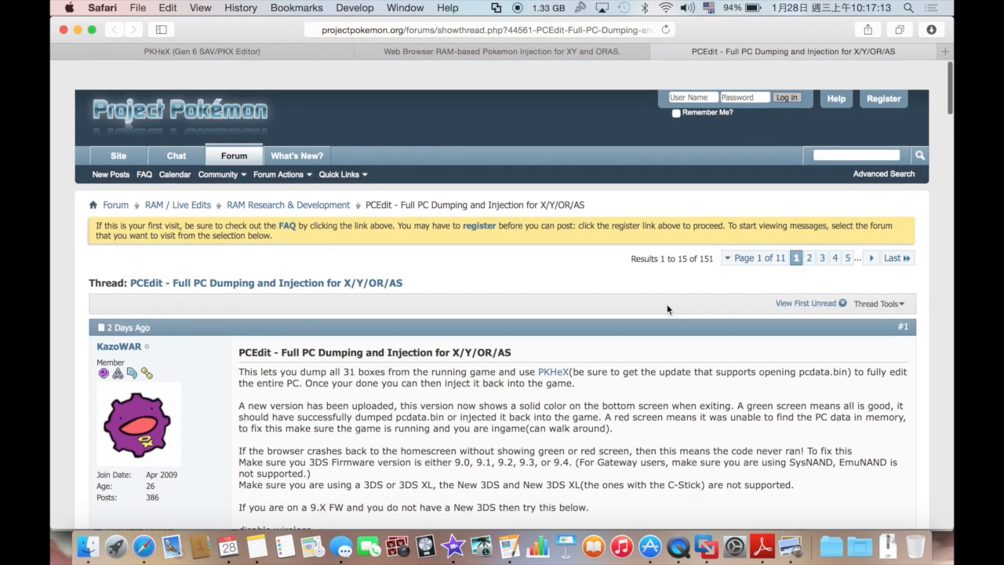
pyautogui.scroll(-3)
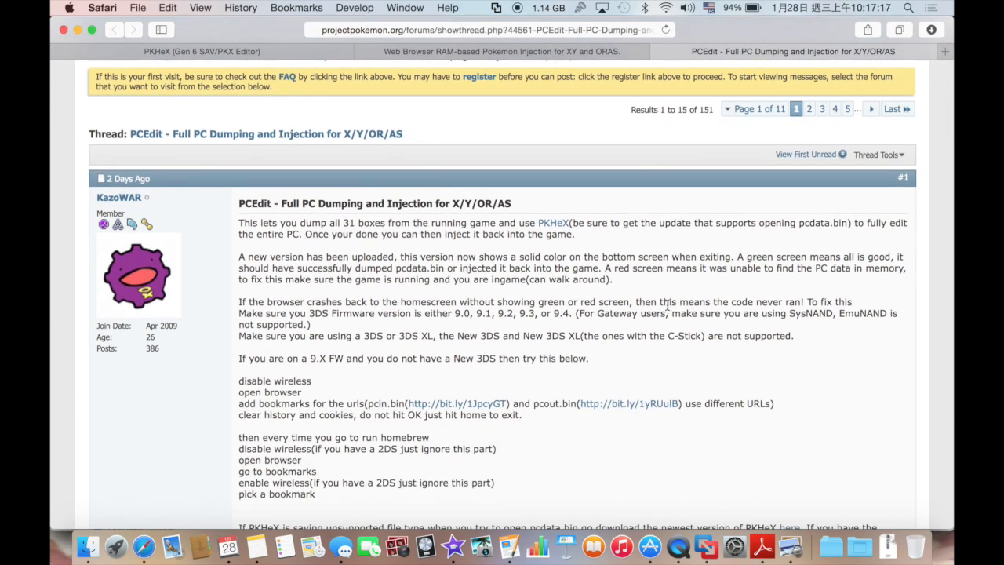
pyautogui.scroll(-3)
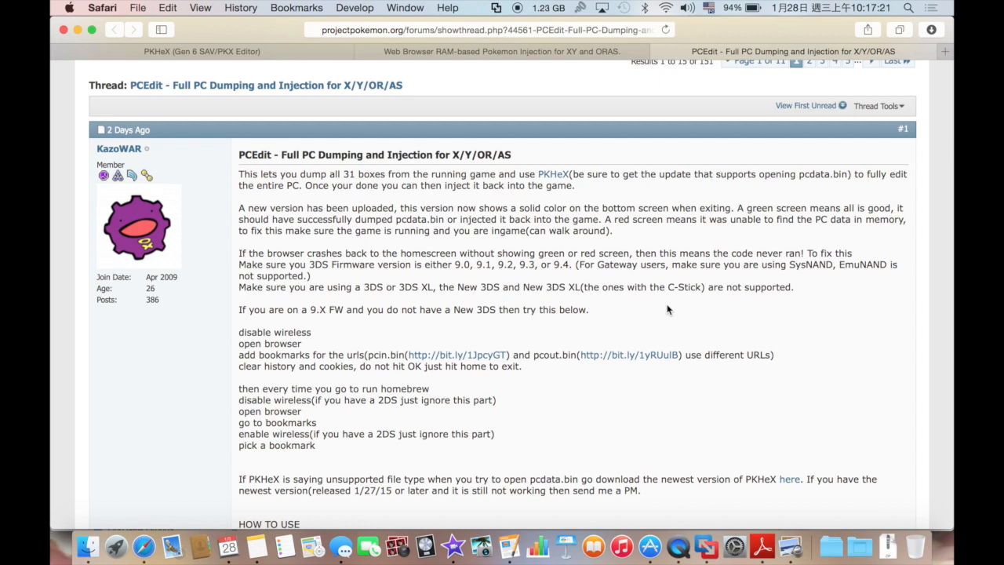
pyautogui.scroll(-3)
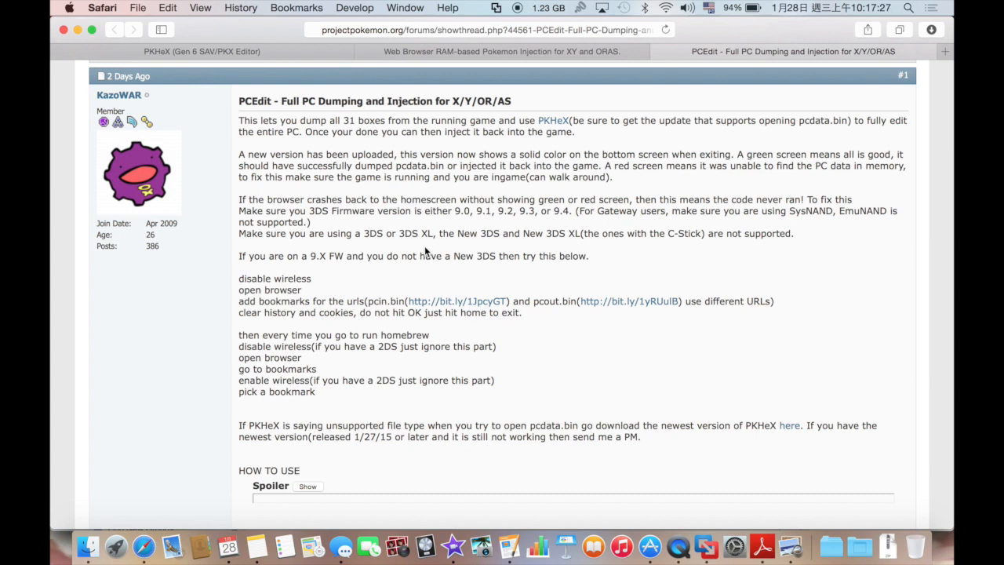
pyautogui.moveTo(461, 228)
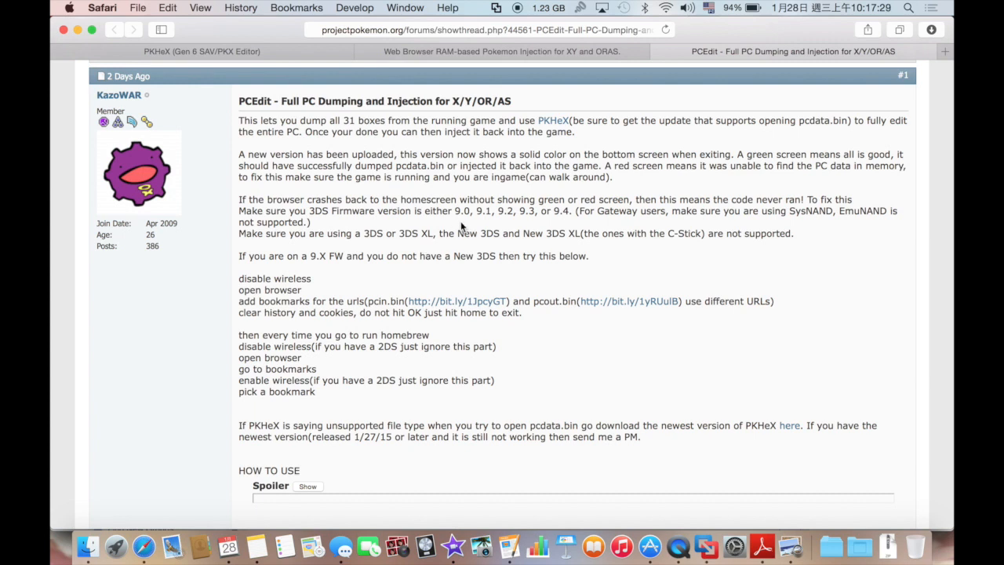
pyautogui.moveTo(428, 227)
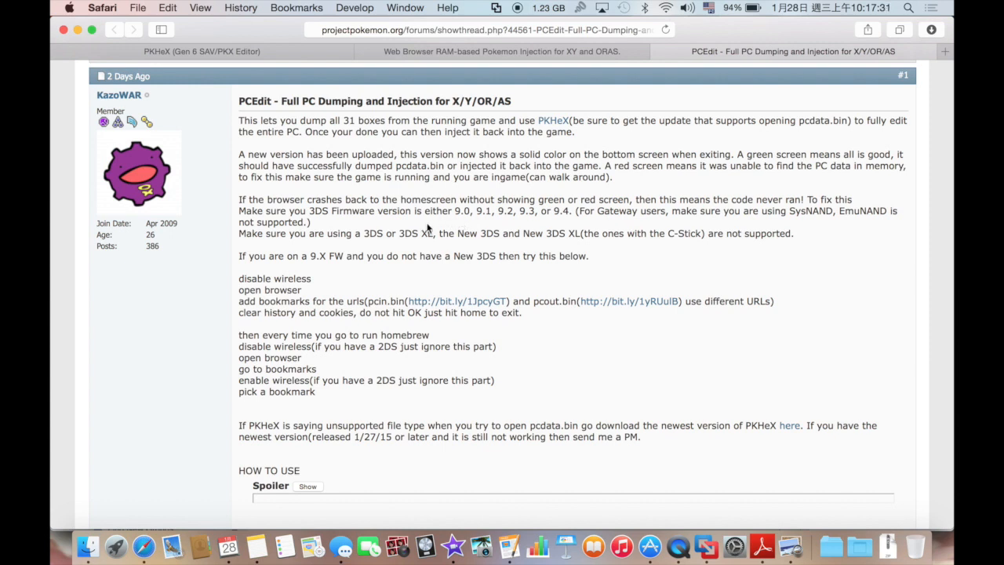
pyautogui.moveTo(455, 230)
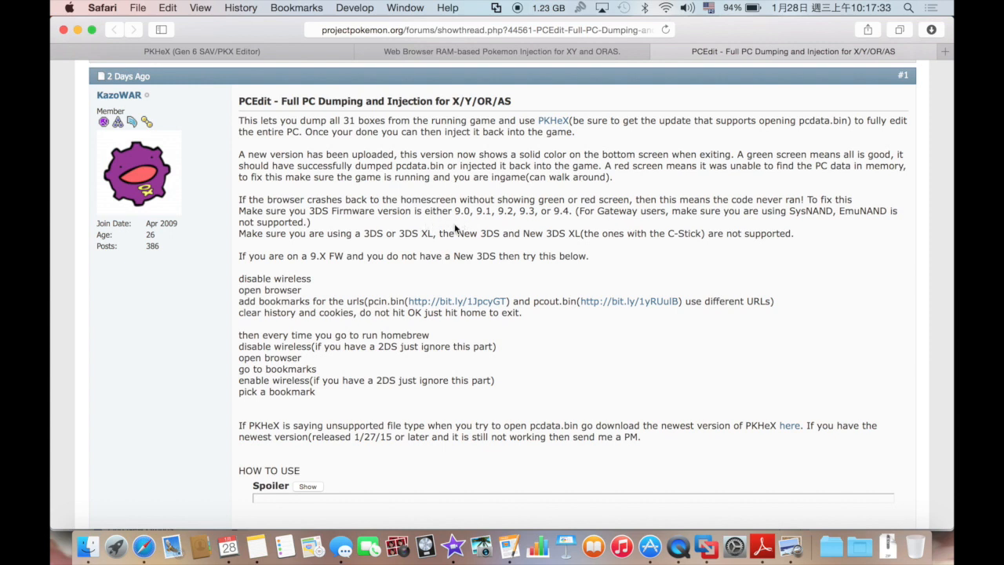
pyautogui.moveTo(690, 343)
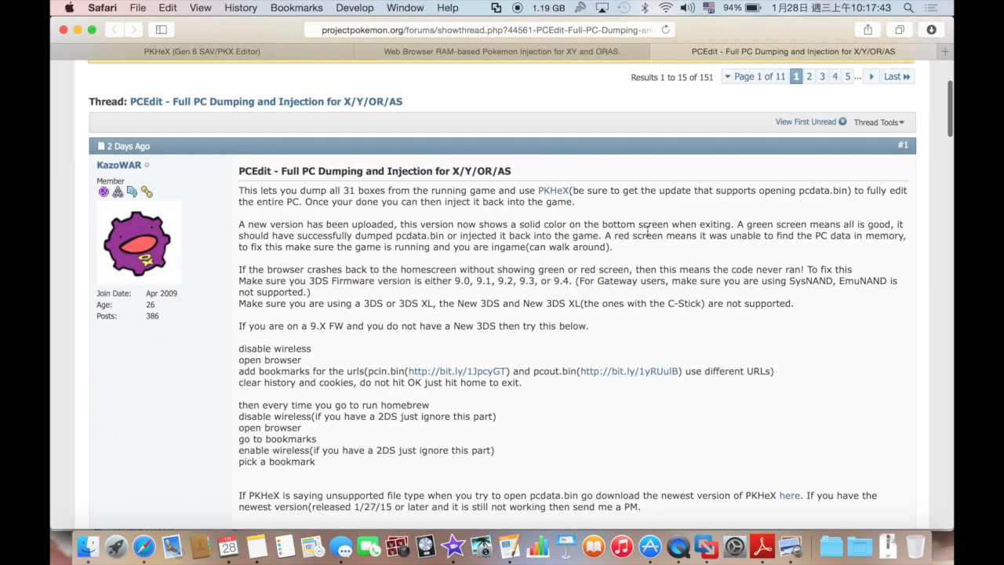
pyautogui.scroll(-3)
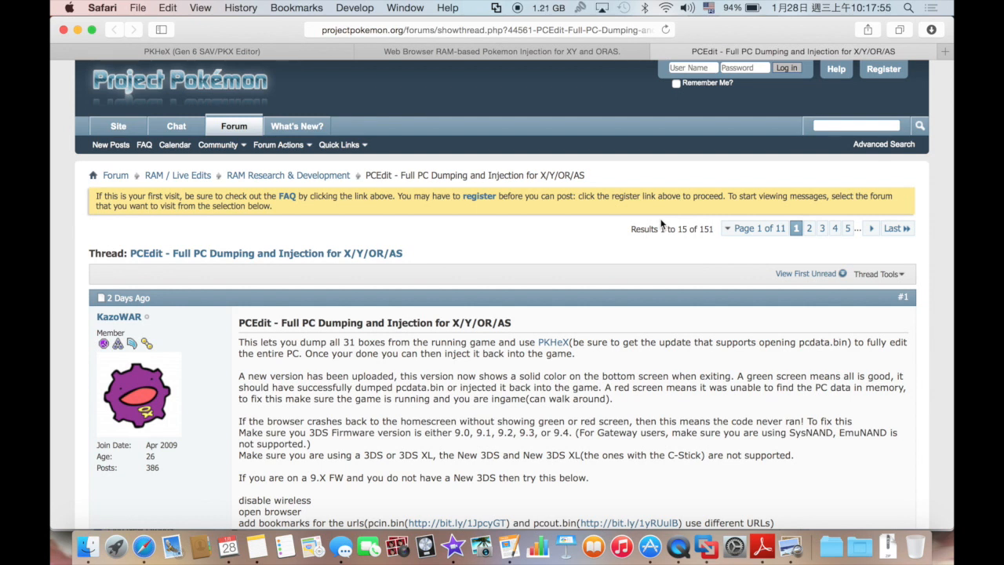
pyautogui.scroll(-3)
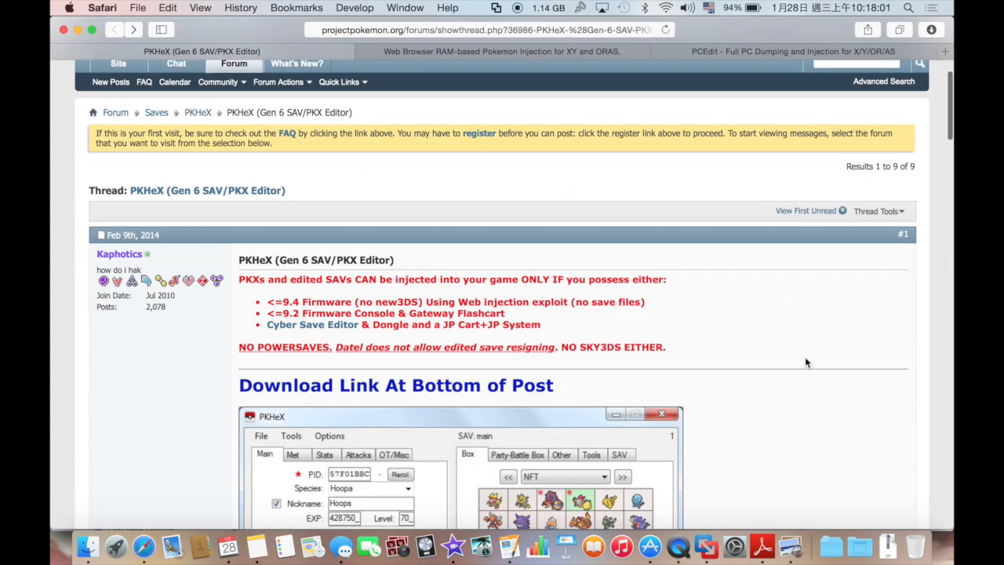
# Scroll the PKHeX thread down to the PKHeX (01-27-15).zip attachment.
pyautogui.scroll(-3)
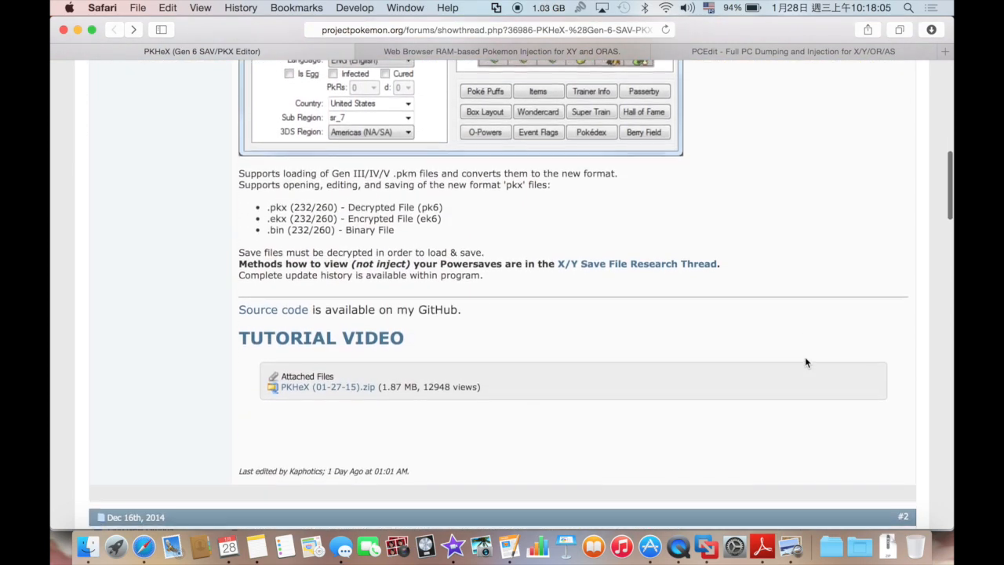
pyautogui.scroll(-3)
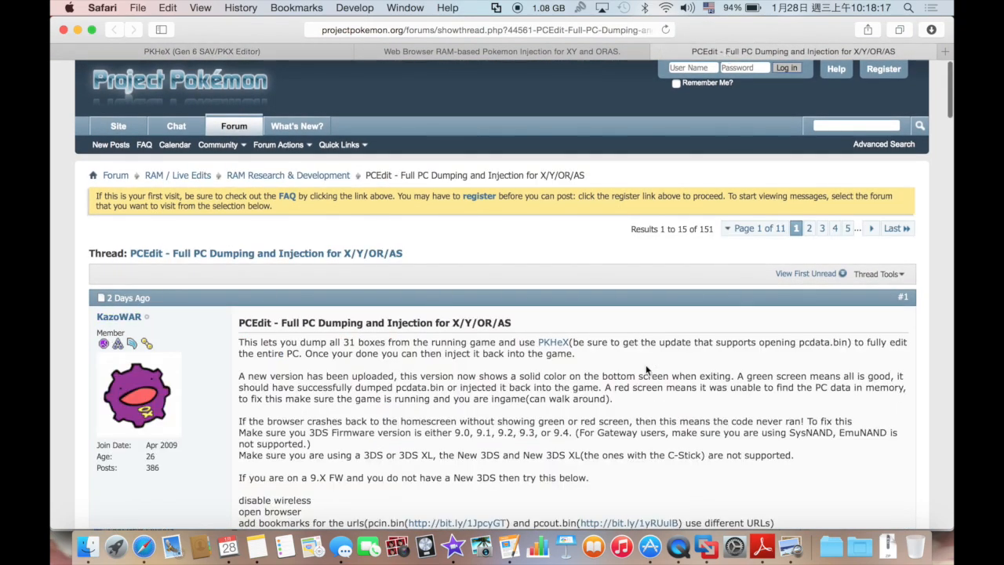
# Download pcedit.zip from the PCEdit thread and check the unzipped folder in Finder.
pyautogui.scroll(-3)
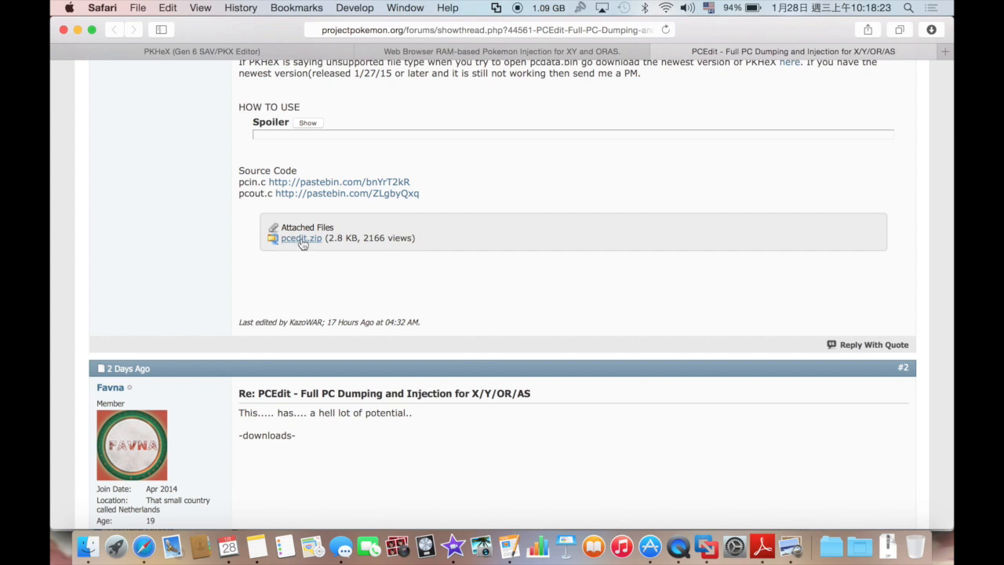
pyautogui.click(300, 238)
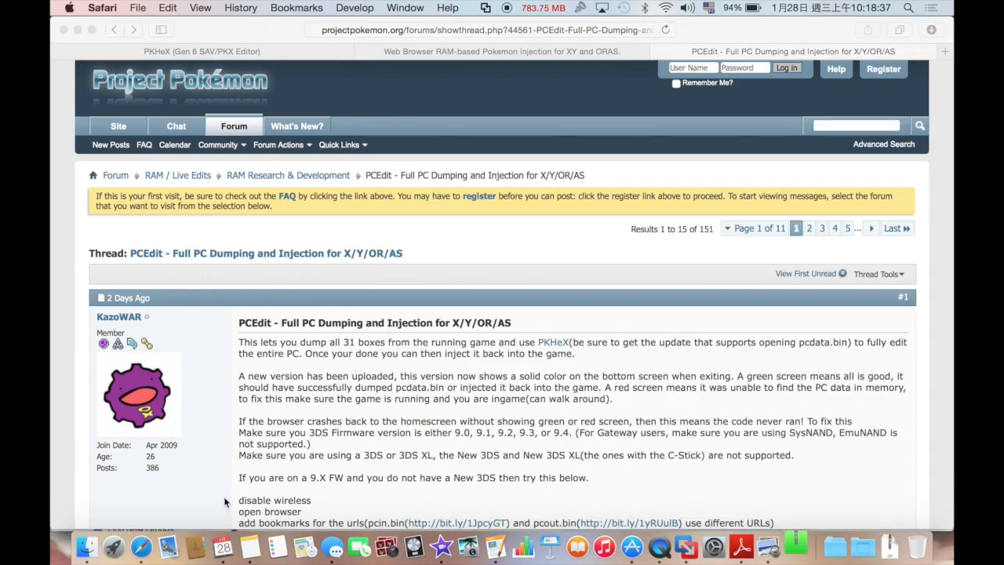
pyautogui.moveTo(87, 545)
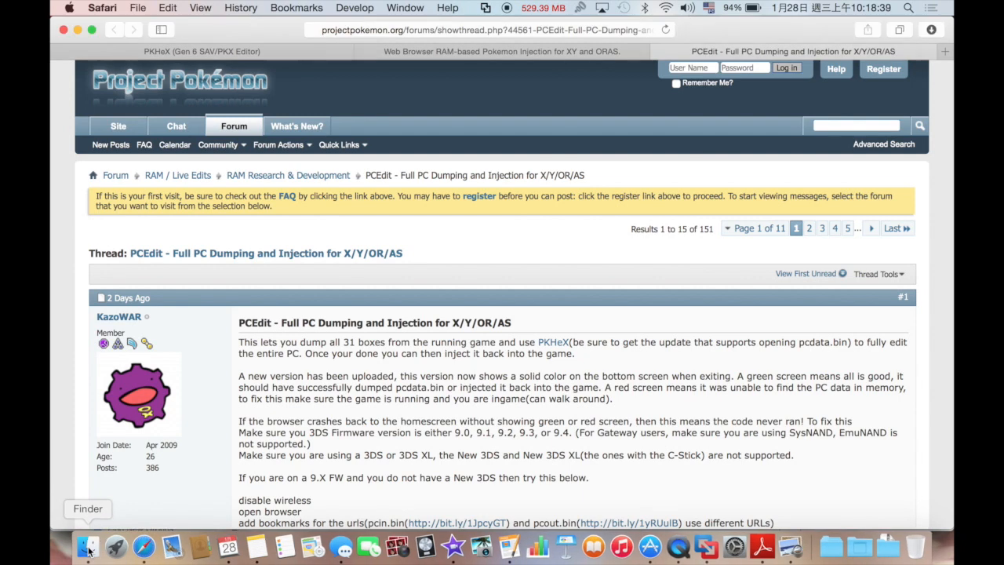
pyautogui.click(87, 544)
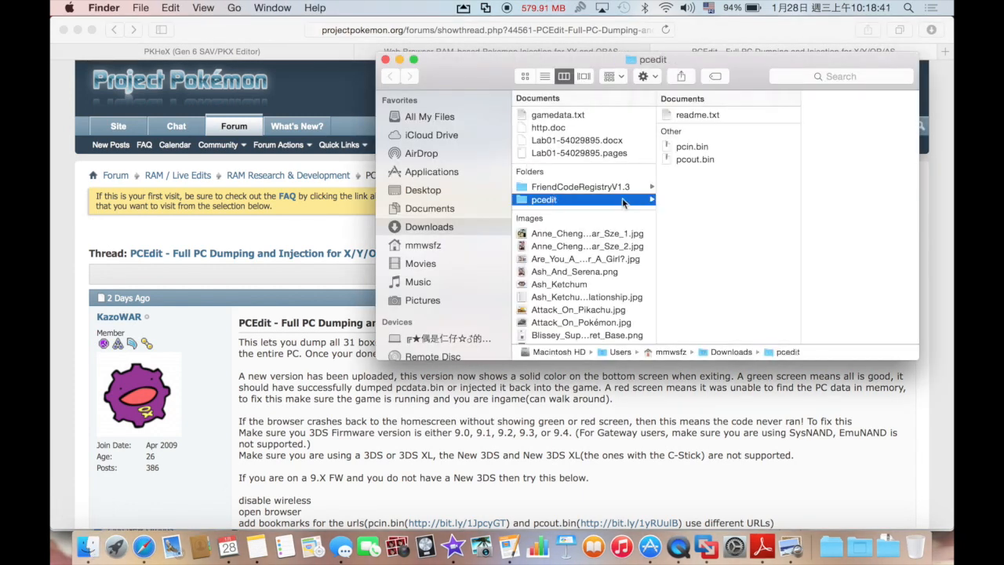